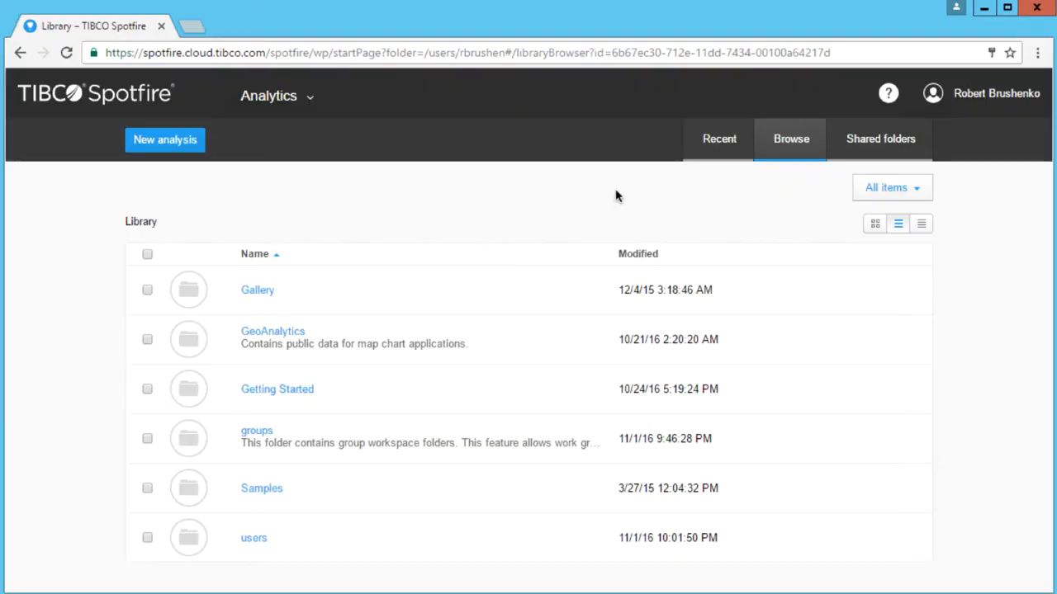
# Open Account settings > Downloads and expand the driver list down to MongoDB
pyautogui.click(269, 96)
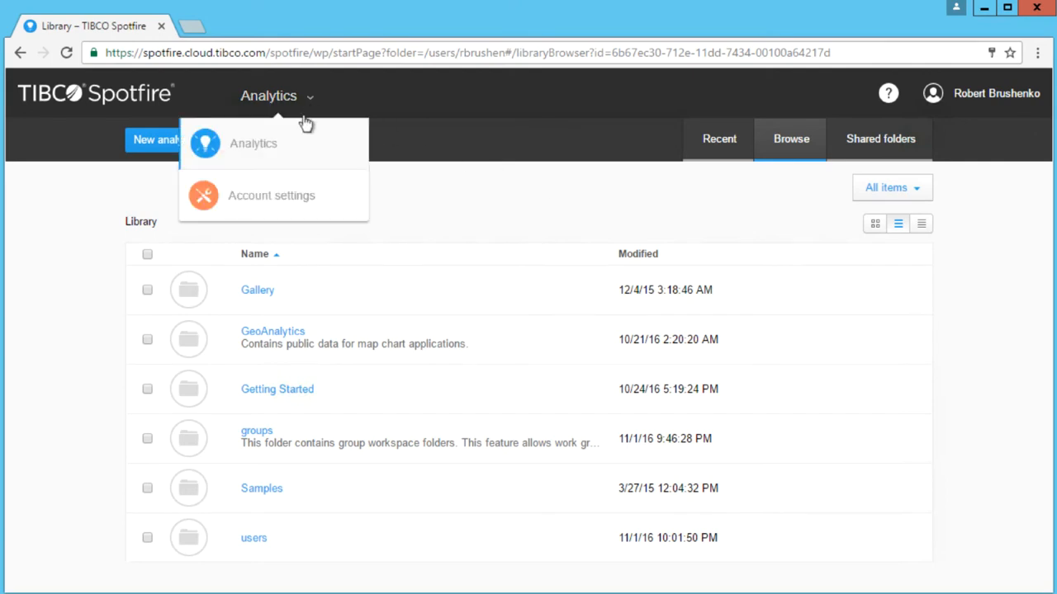
pyautogui.click(271, 196)
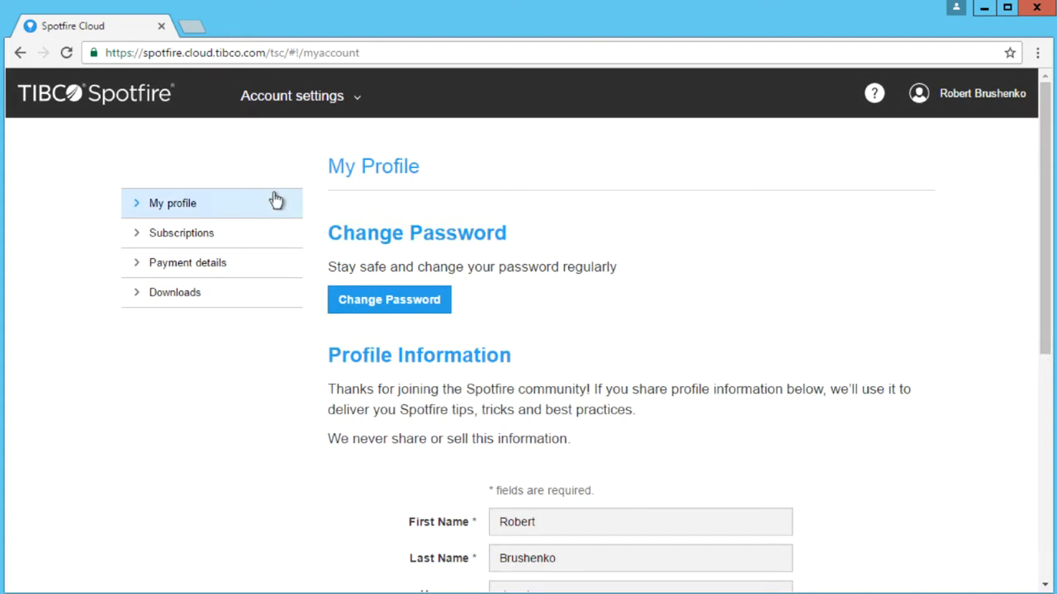
pyautogui.click(174, 293)
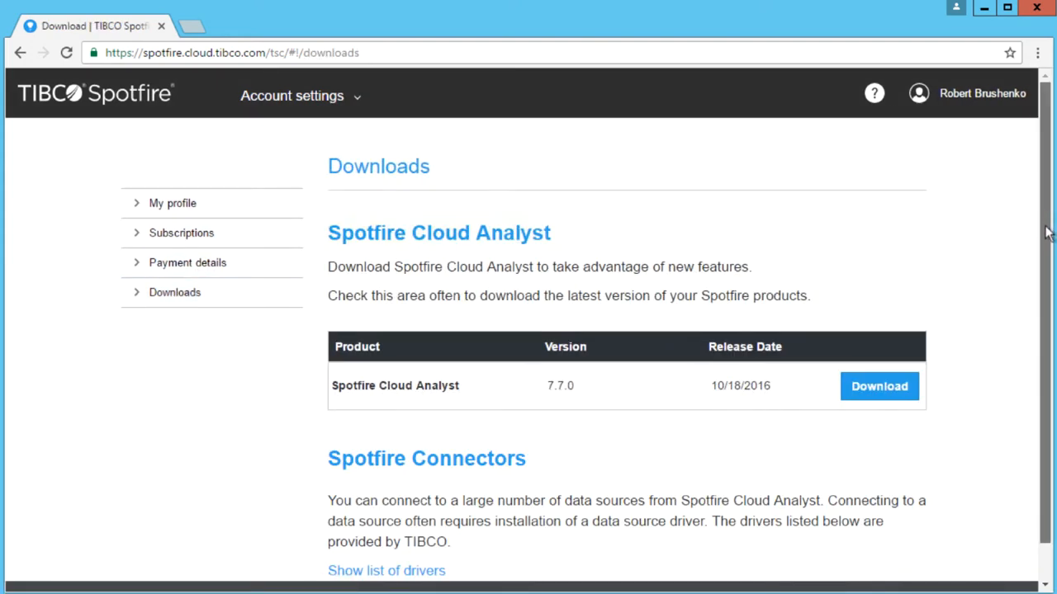
pyautogui.scroll(-3)
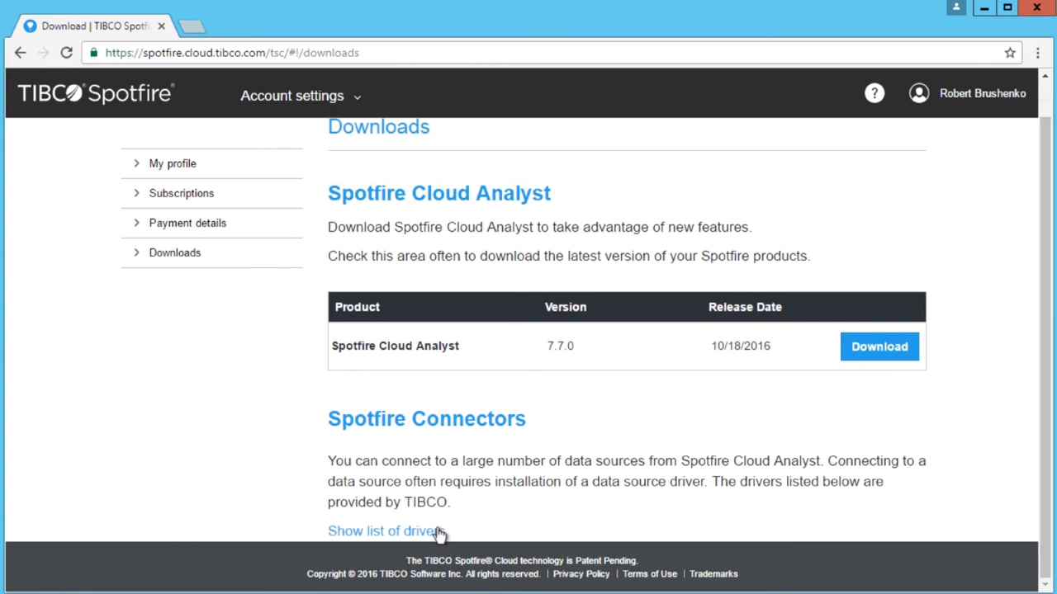
pyautogui.click(382, 531)
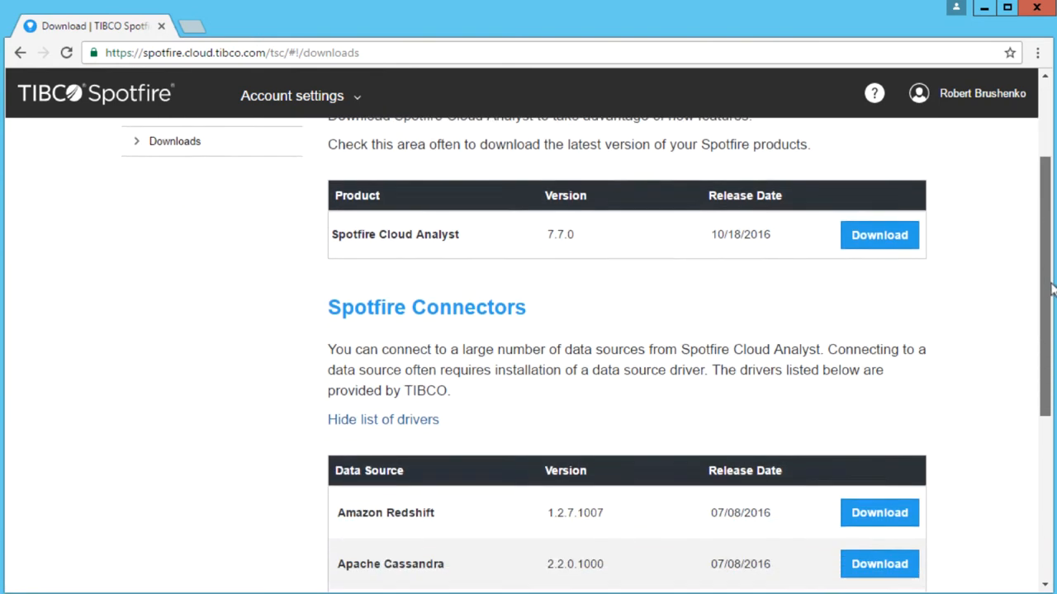
pyautogui.scroll(-3)
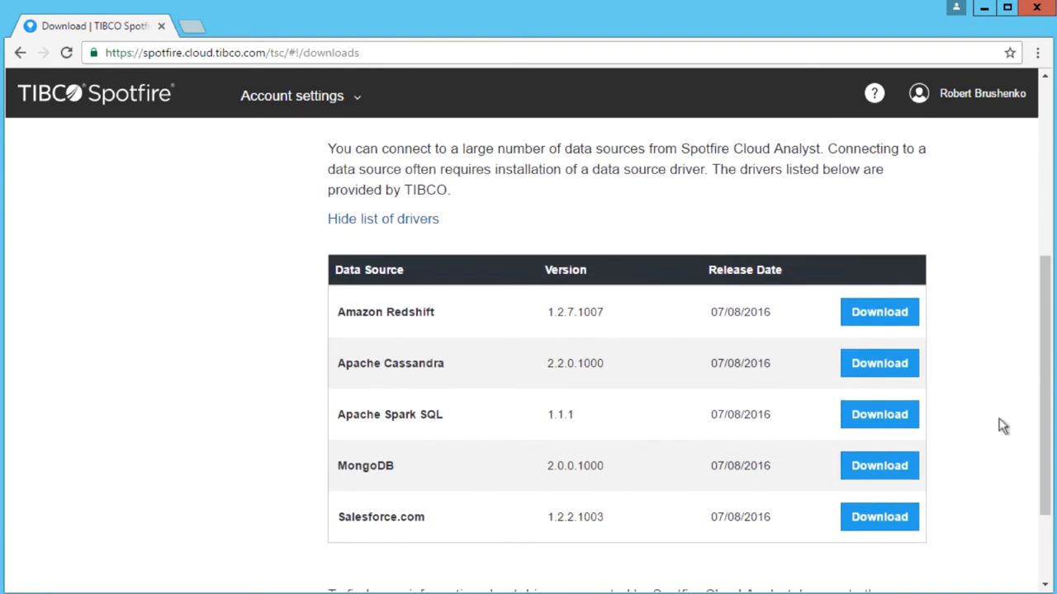
pyautogui.moveTo(897, 477)
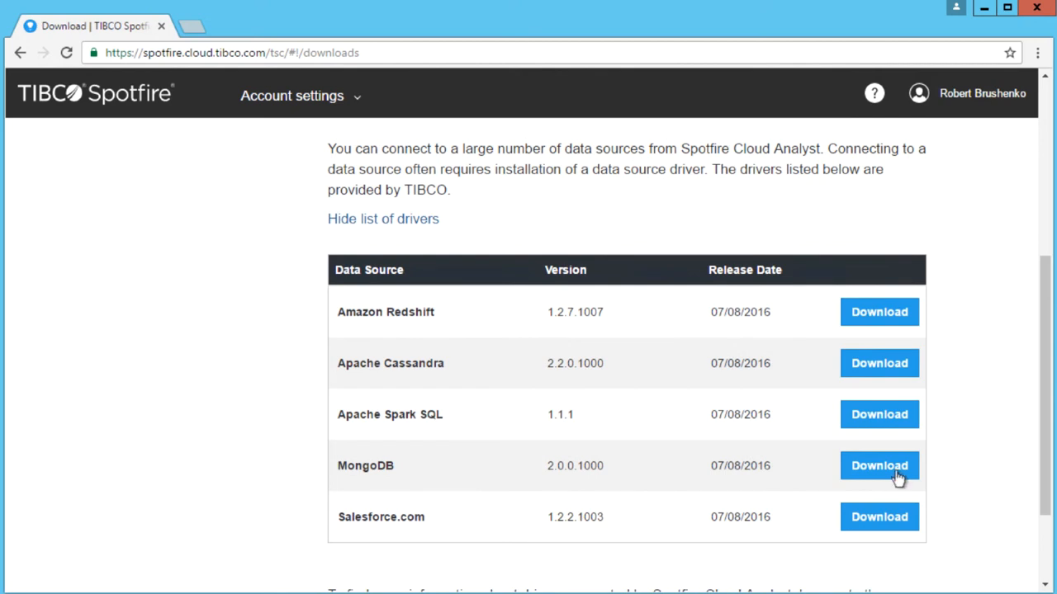
# Download and install TIB_drivers_mongodb_2.0.0.1000_odbc_64 into the default folder
pyautogui.click(879, 466)
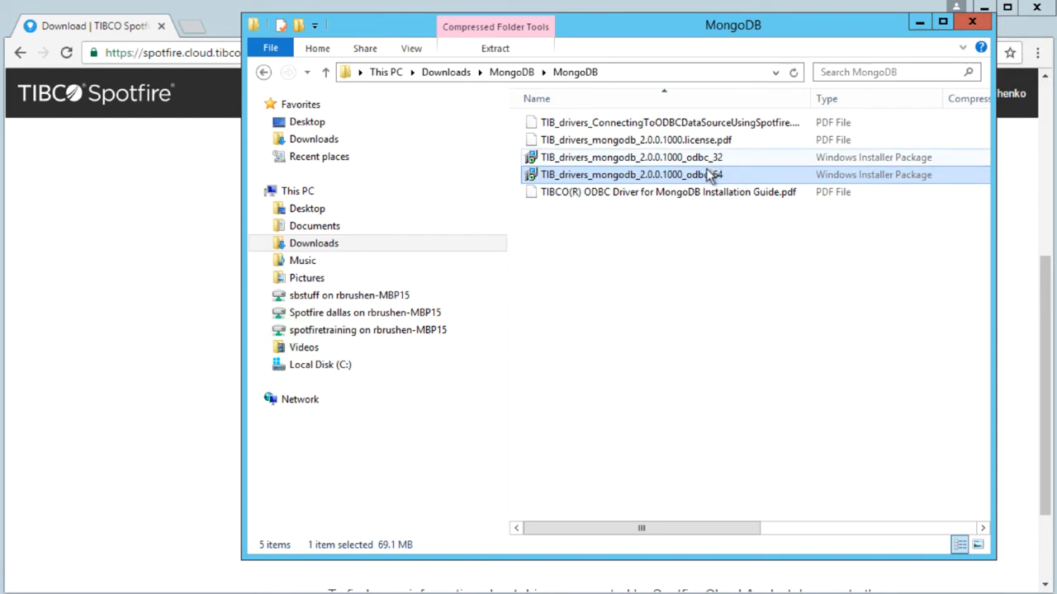
pyautogui.doubleClick(632, 175)
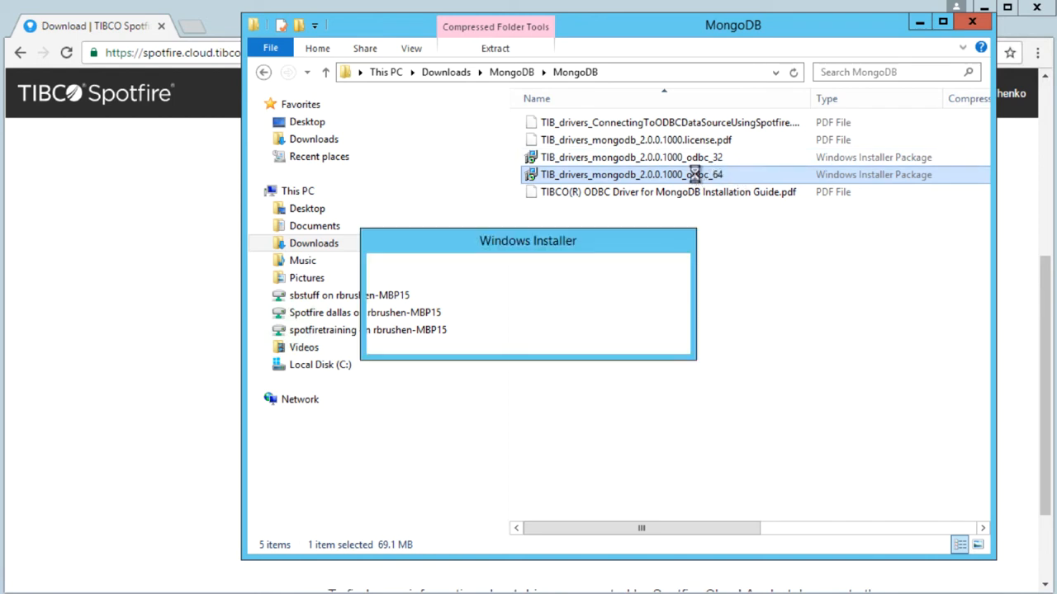
pyautogui.doubleClick(632, 174)
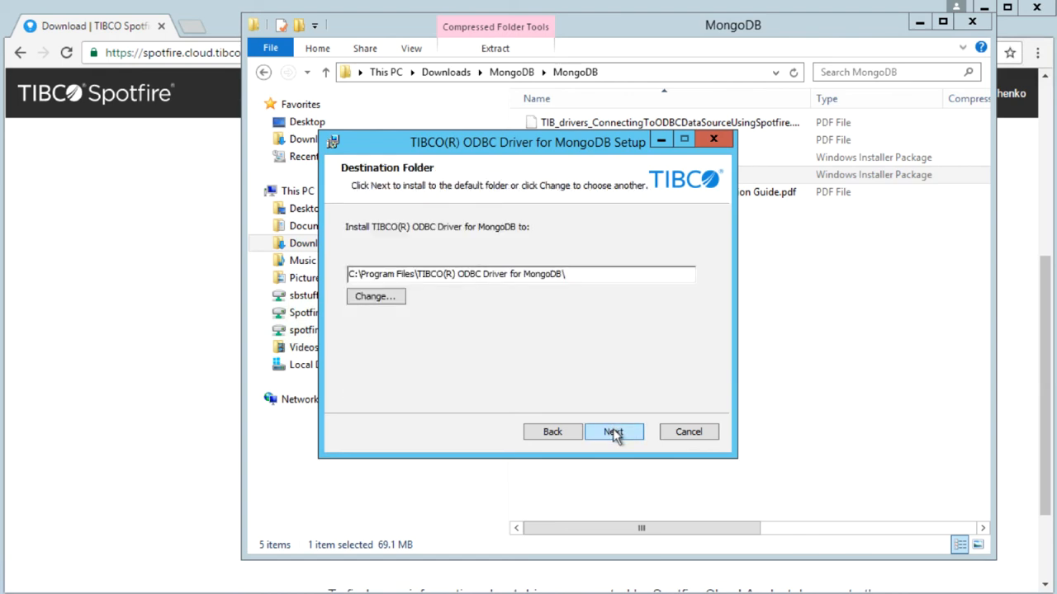
pyautogui.click(614, 432)
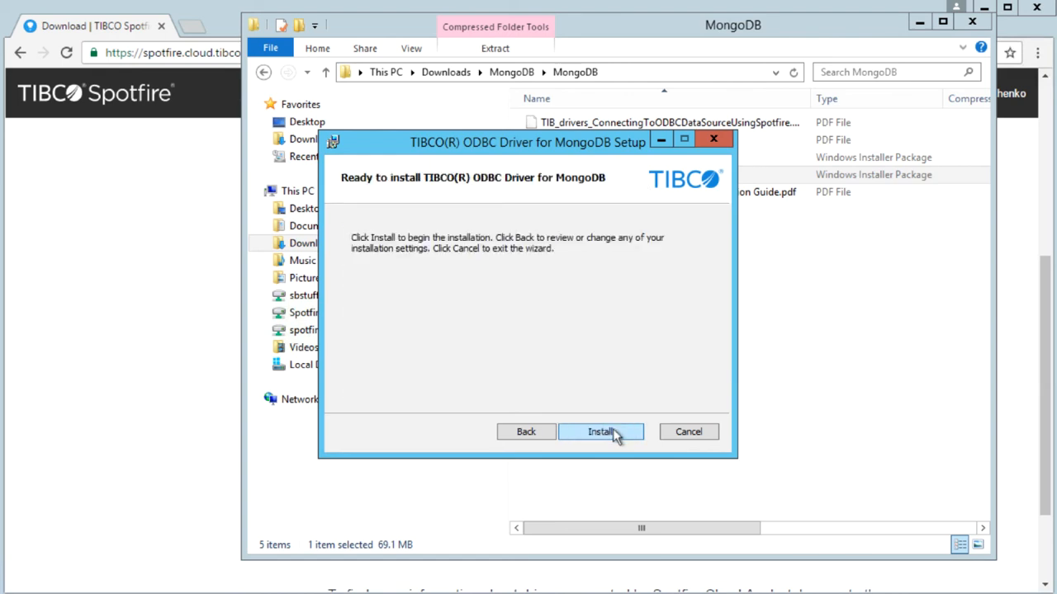
pyautogui.click(600, 432)
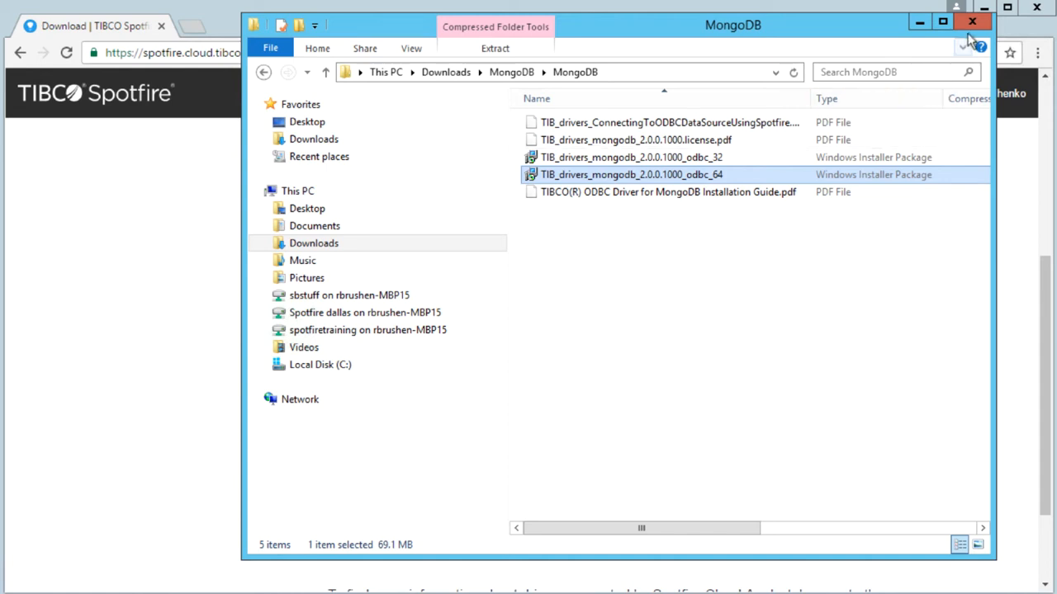
pyautogui.moveTo(972, 22)
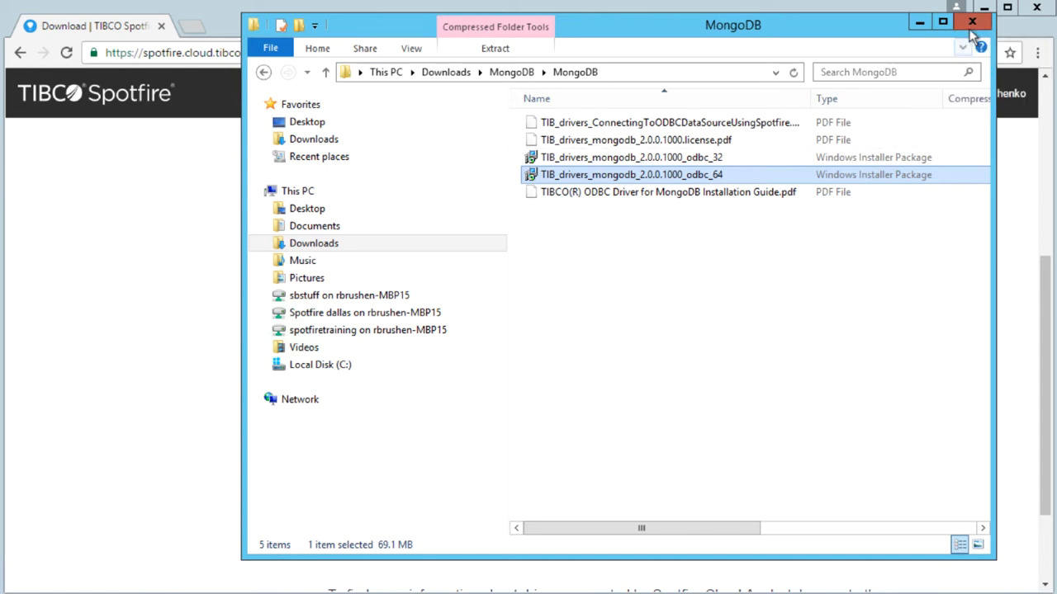
# Test the Sample TIBCO MongoDB DSN connection on the System DSN tab and confirm success
pyautogui.click(972, 21)
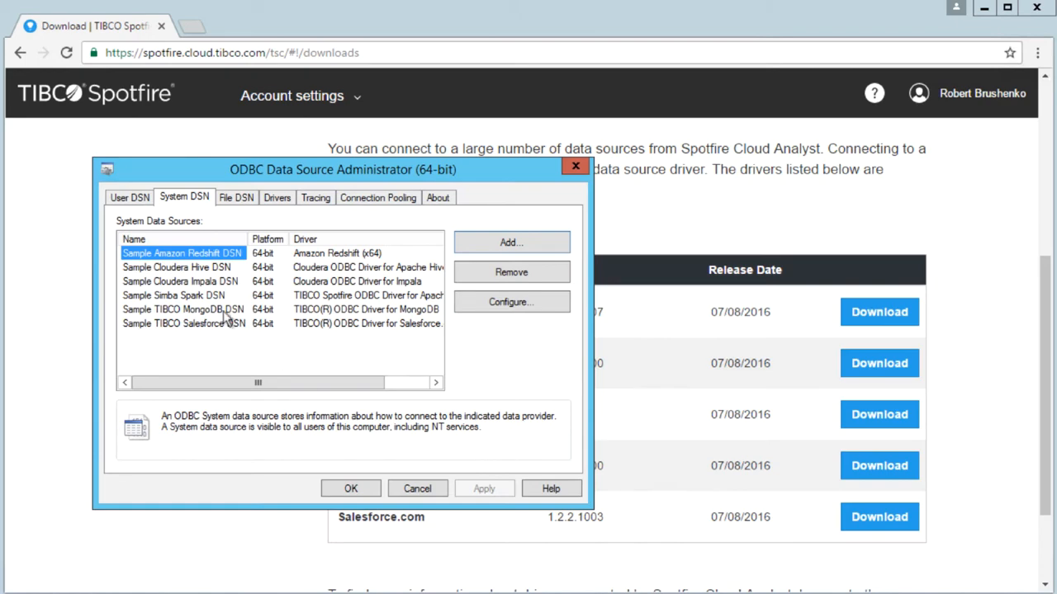
pyautogui.click(183, 309)
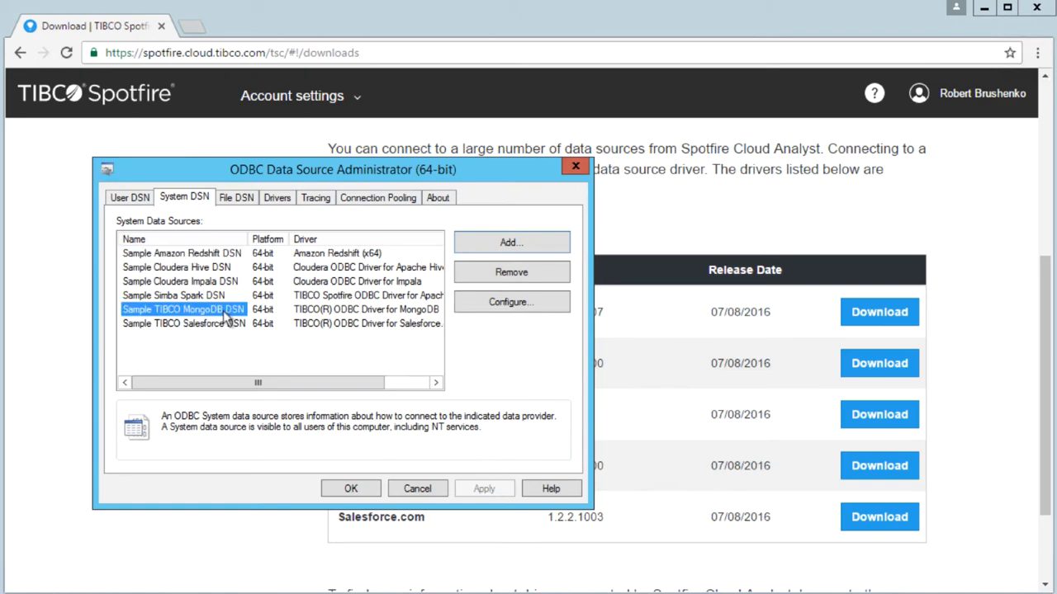
pyautogui.moveTo(441, 330)
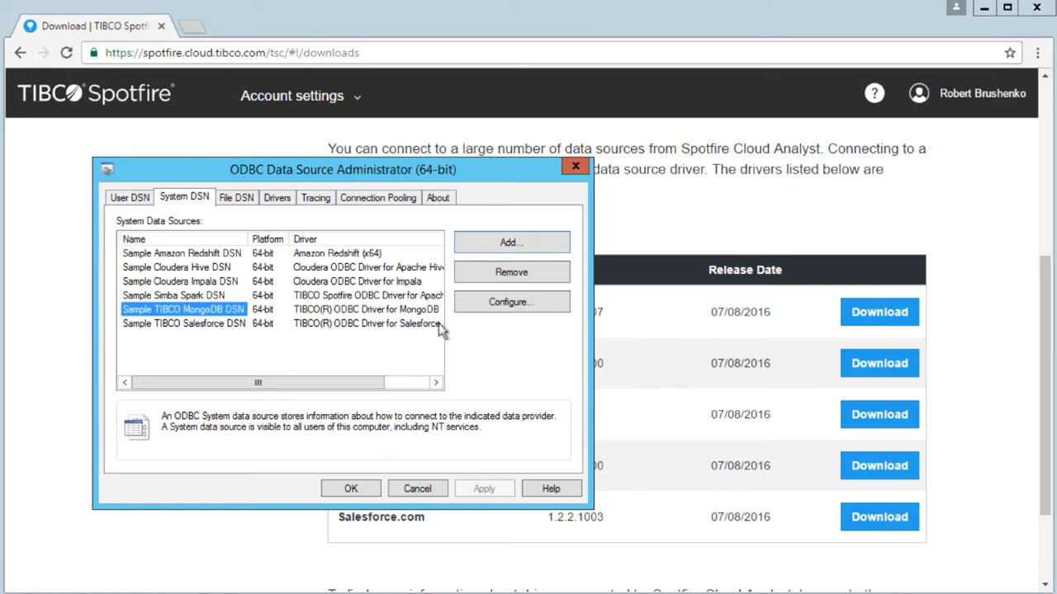
pyautogui.click(510, 301)
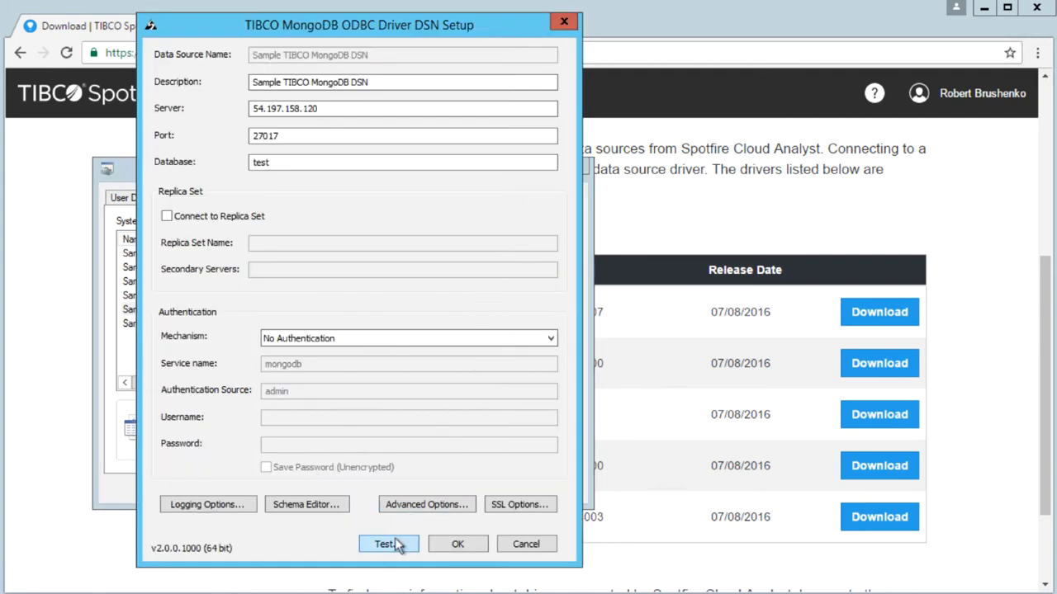
pyautogui.click(388, 544)
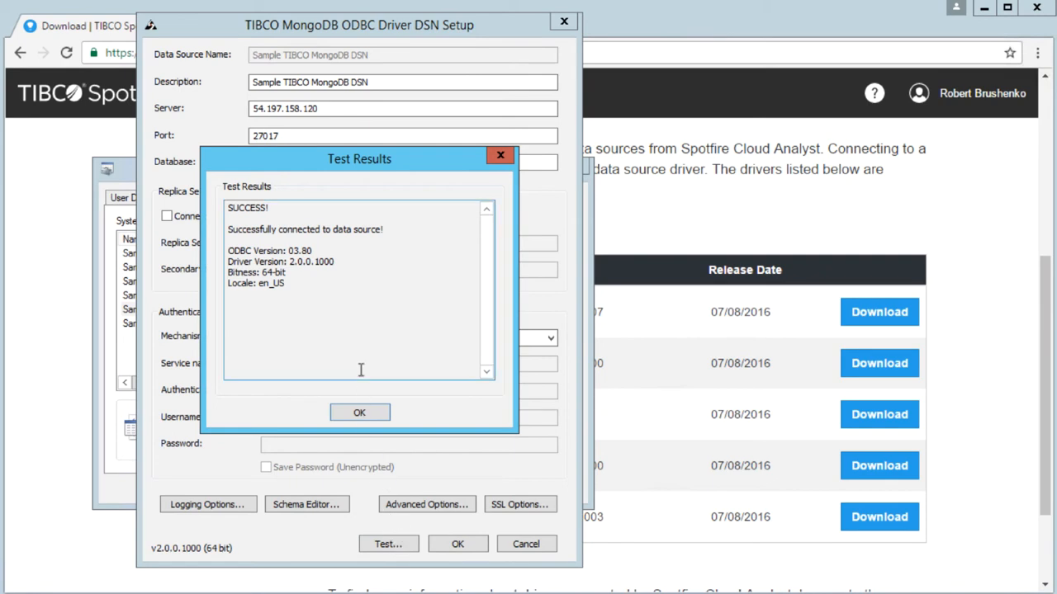
pyautogui.click(359, 412)
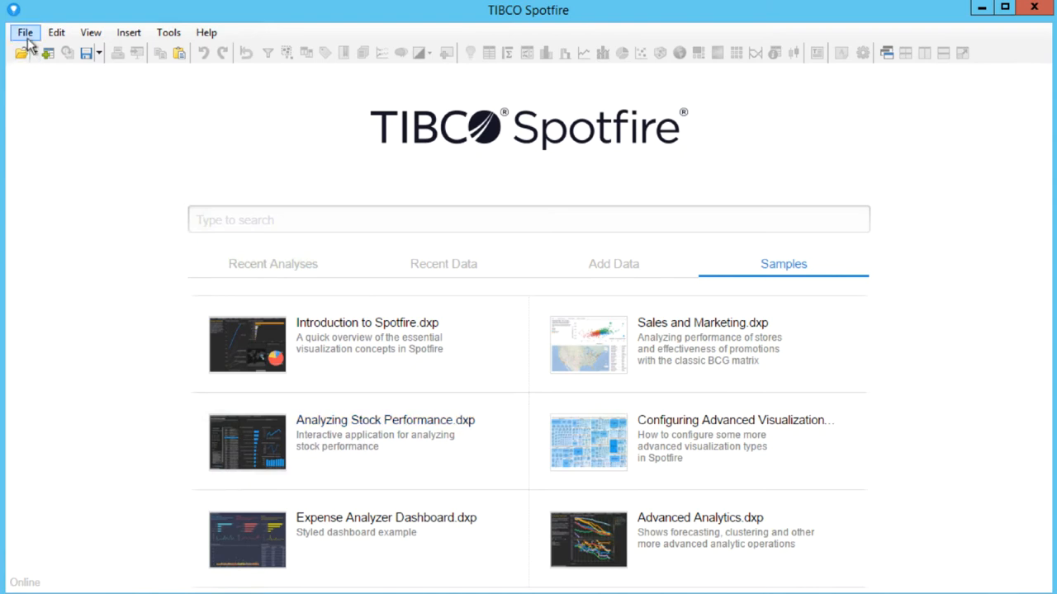
# Add a database data table using the Odbc Data Provider and configure its MongoDB DSN
pyautogui.click(24, 32)
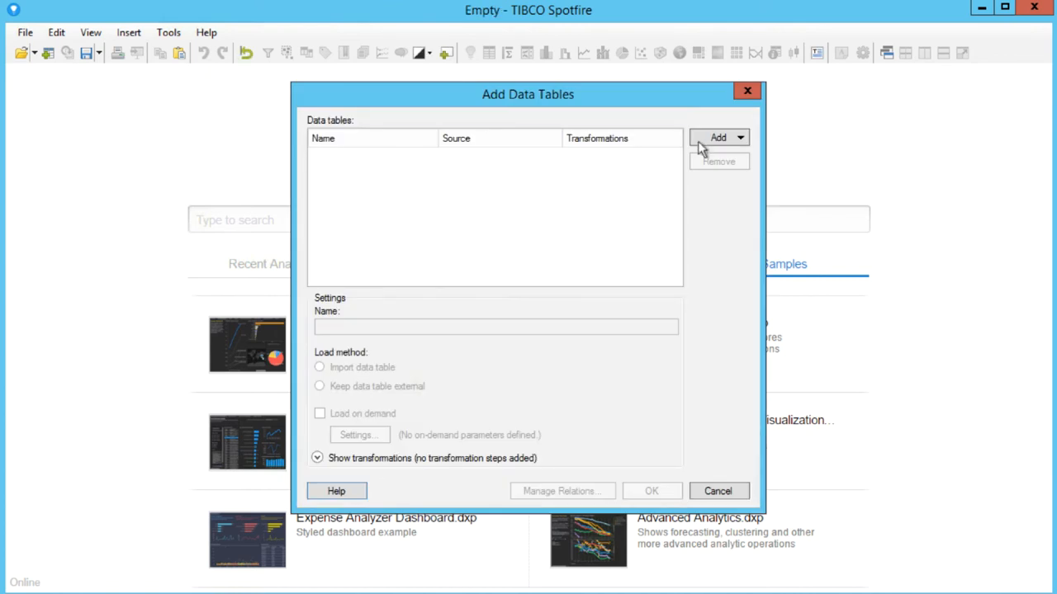
pyautogui.click(716, 137)
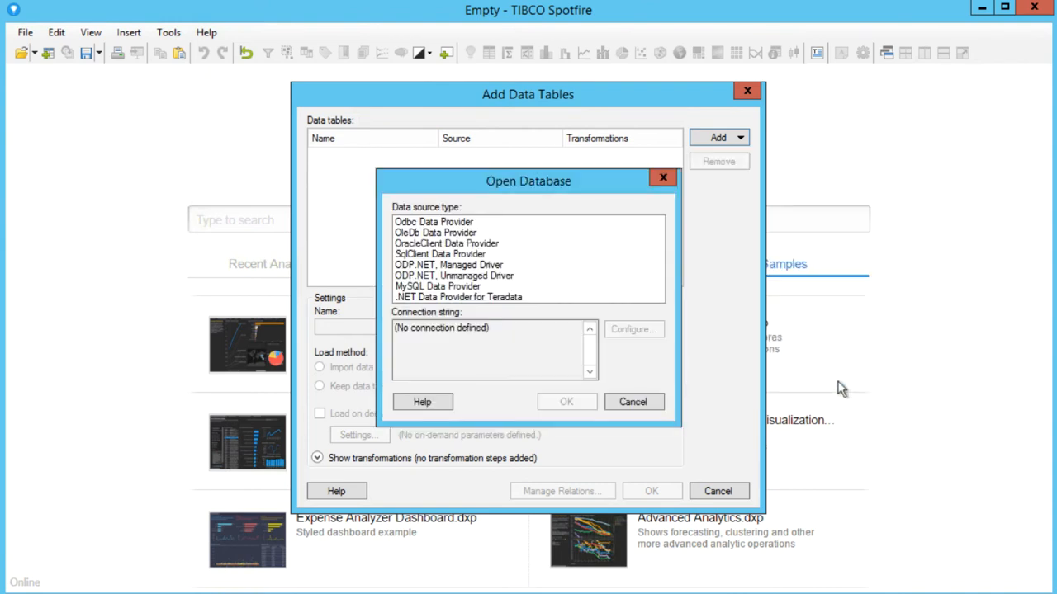
pyautogui.click(434, 221)
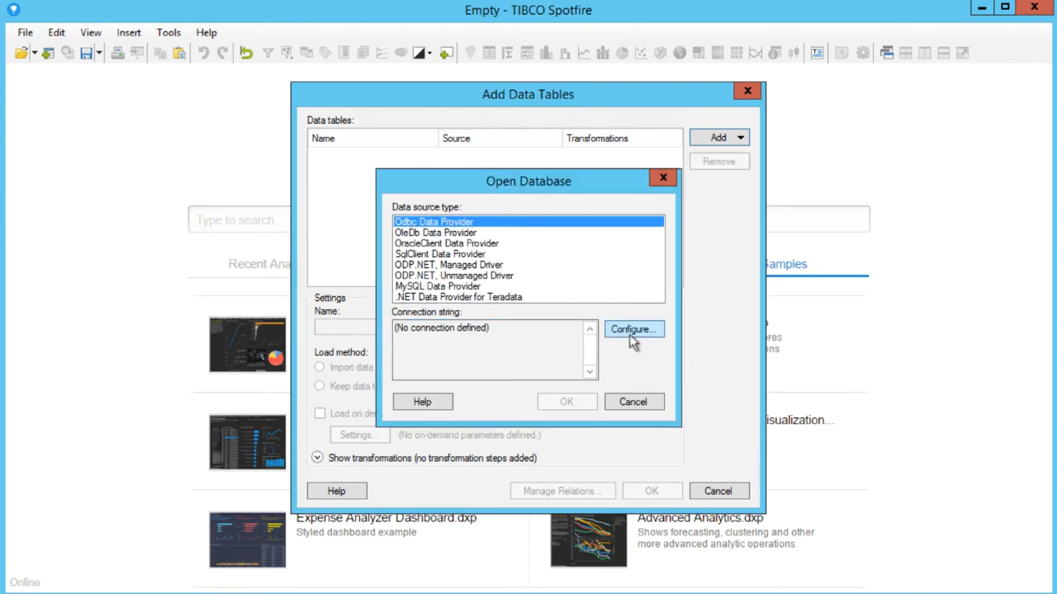
pyautogui.click(632, 329)
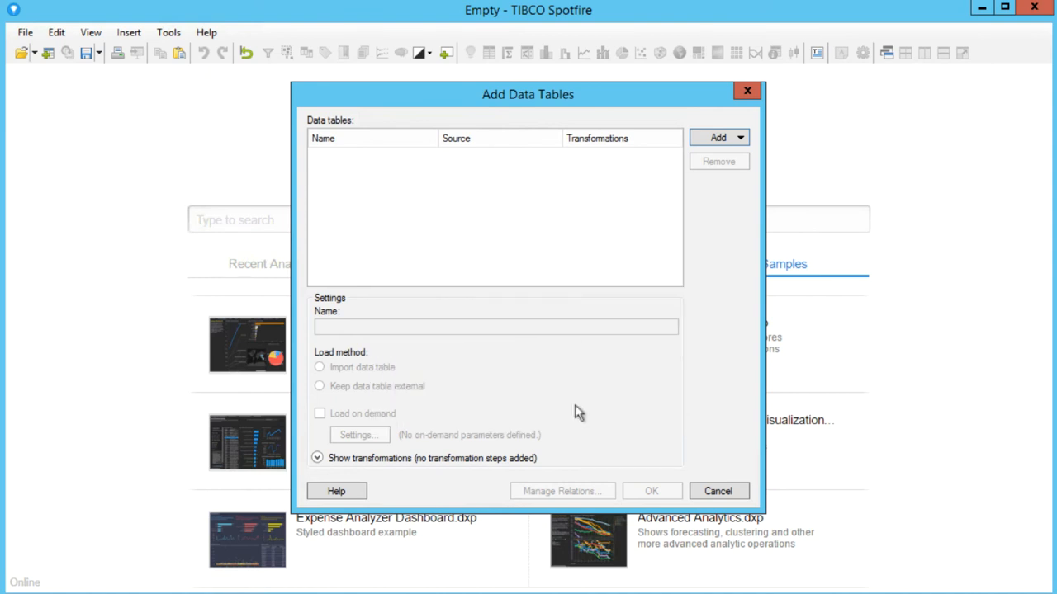
# Select the restaurants table, name the data source 'Restaurants', and confirm both dialogs
pyautogui.click(715, 137)
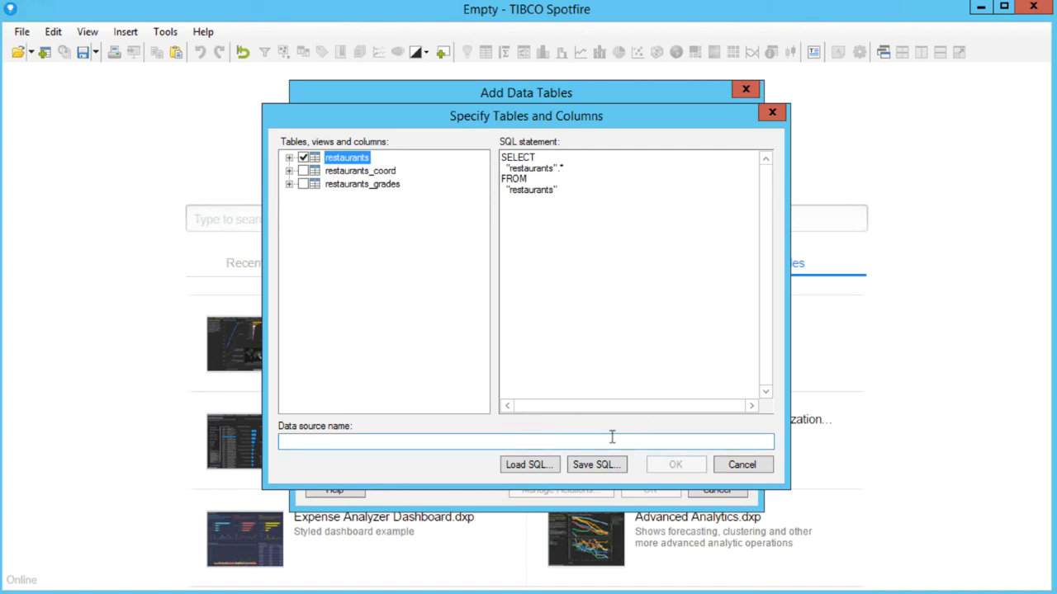
pyautogui.write('Restaurants')
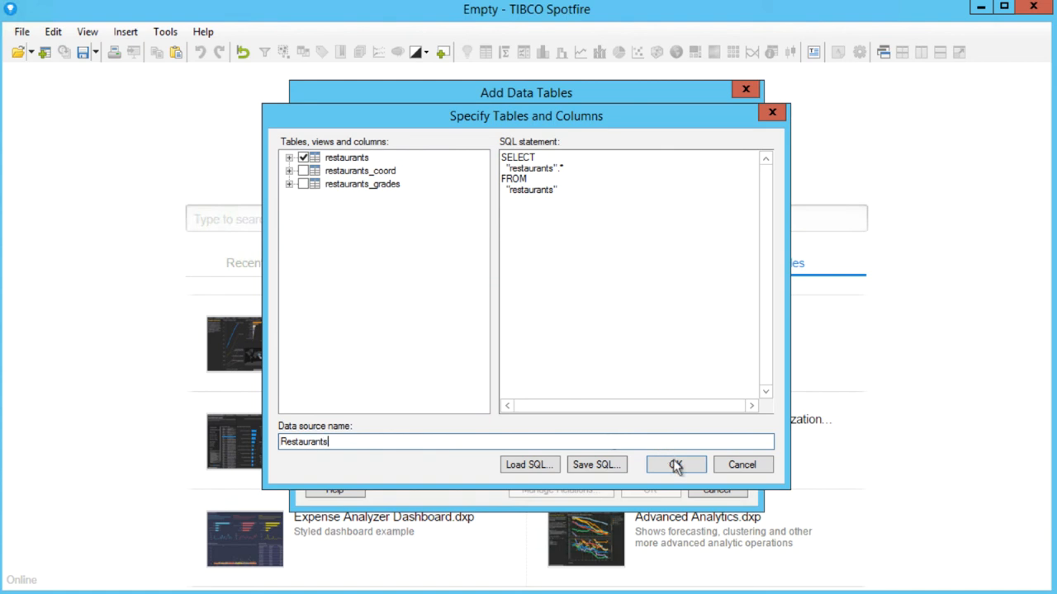
pyautogui.click(676, 464)
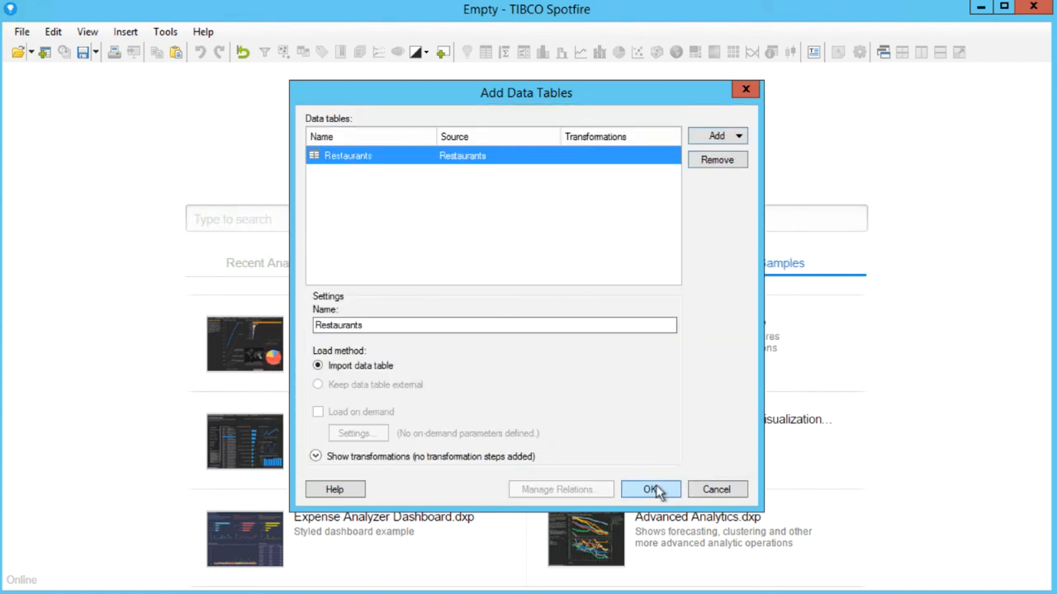
pyautogui.click(651, 489)
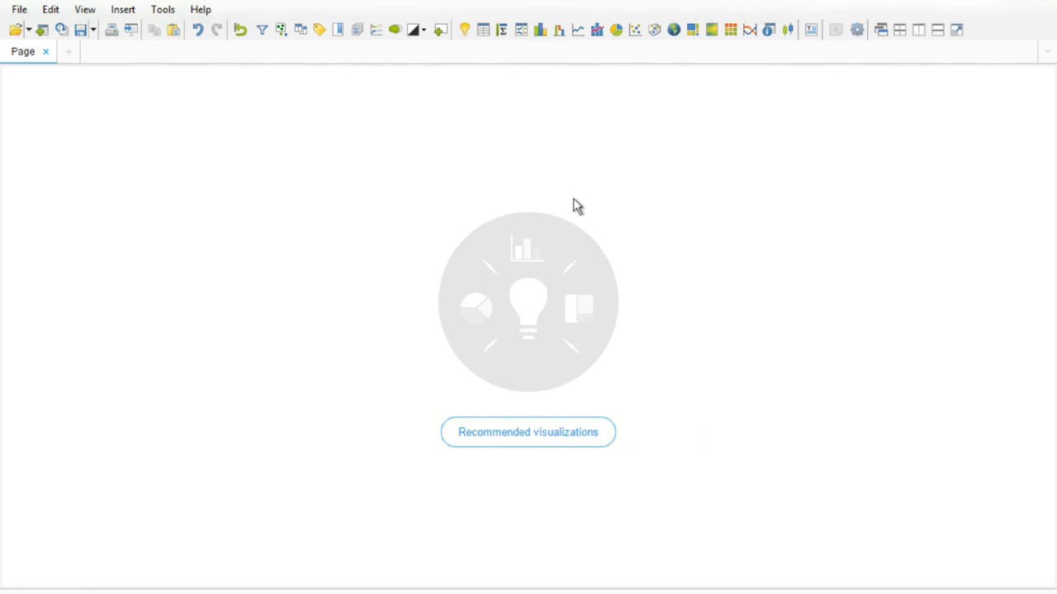
# Create the recommended borough bar chart and sort its bars by value
pyautogui.click(527, 432)
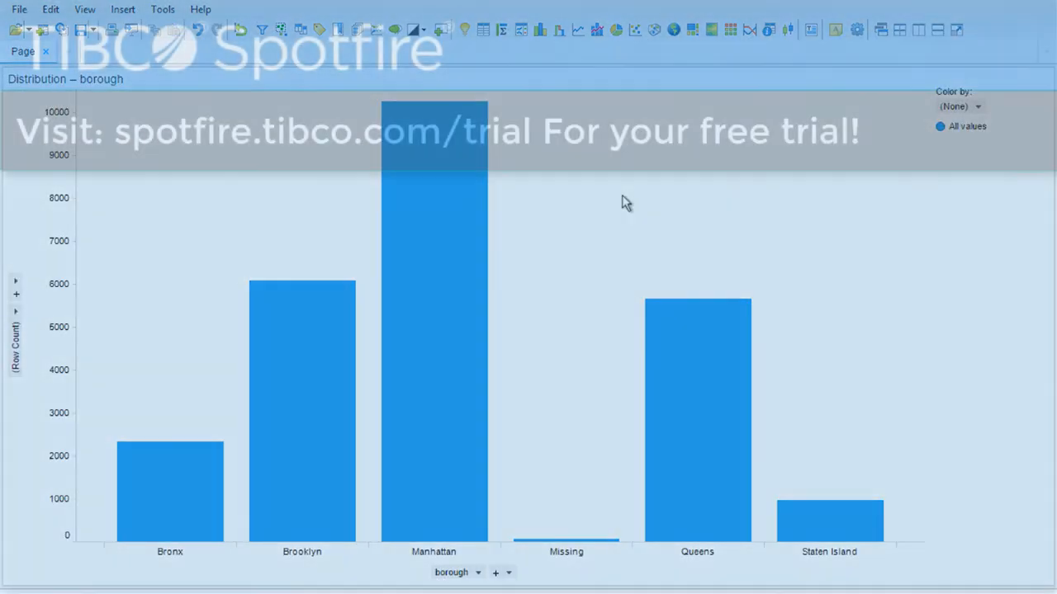
pyautogui.rightClick(625, 202)
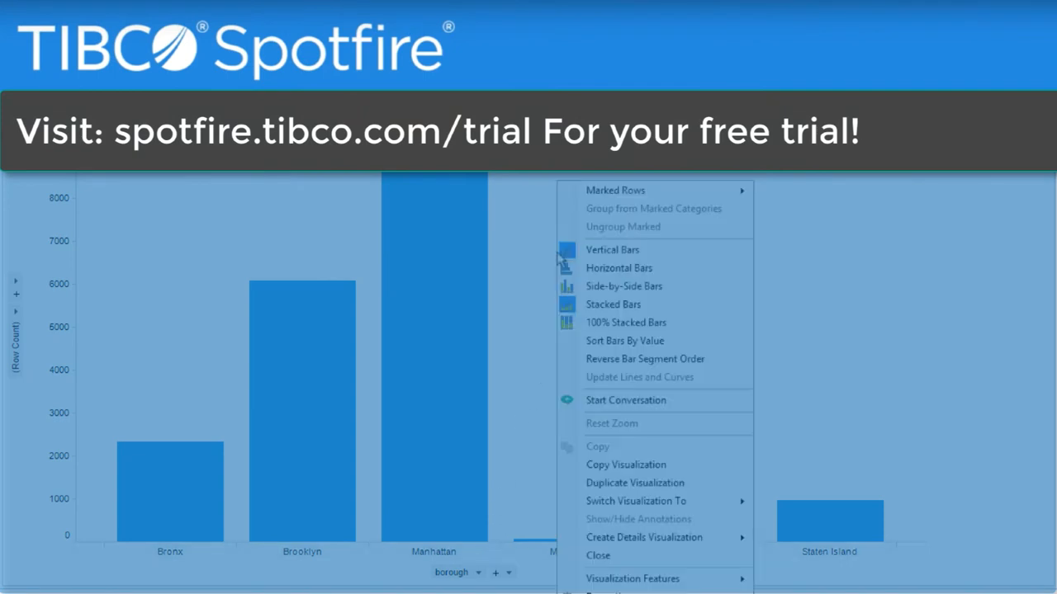
pyautogui.click(624, 340)
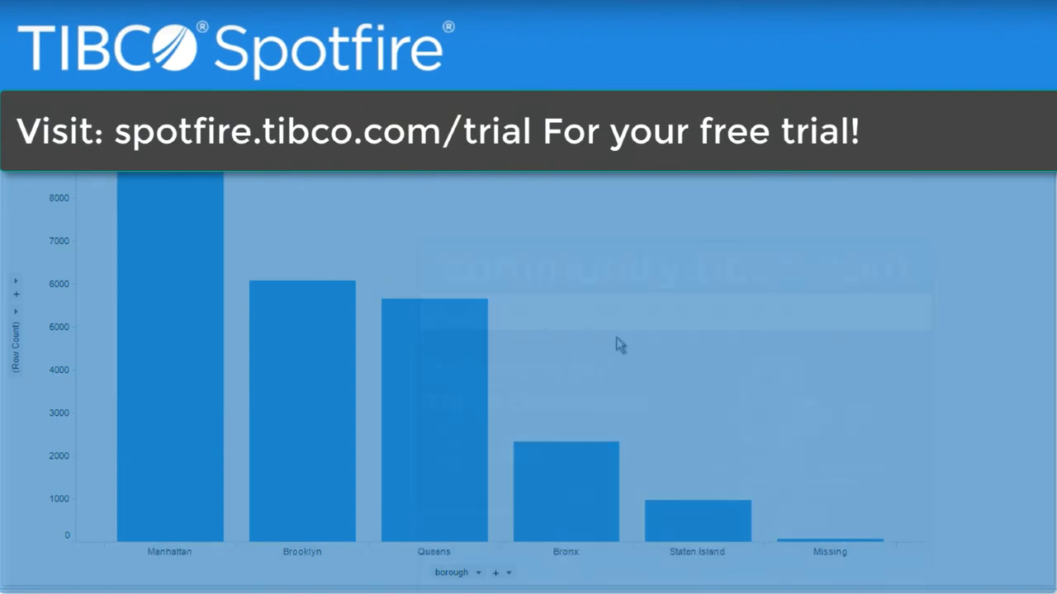